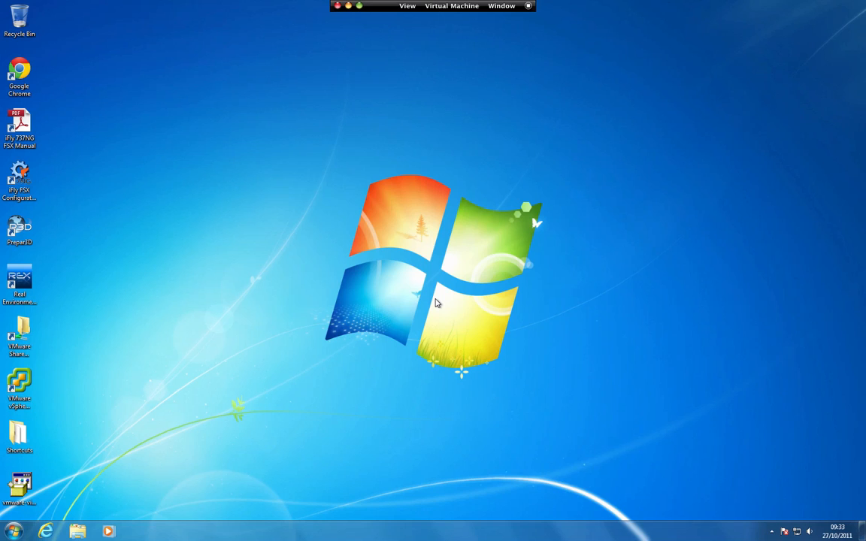
pyautogui.moveTo(271, 371)
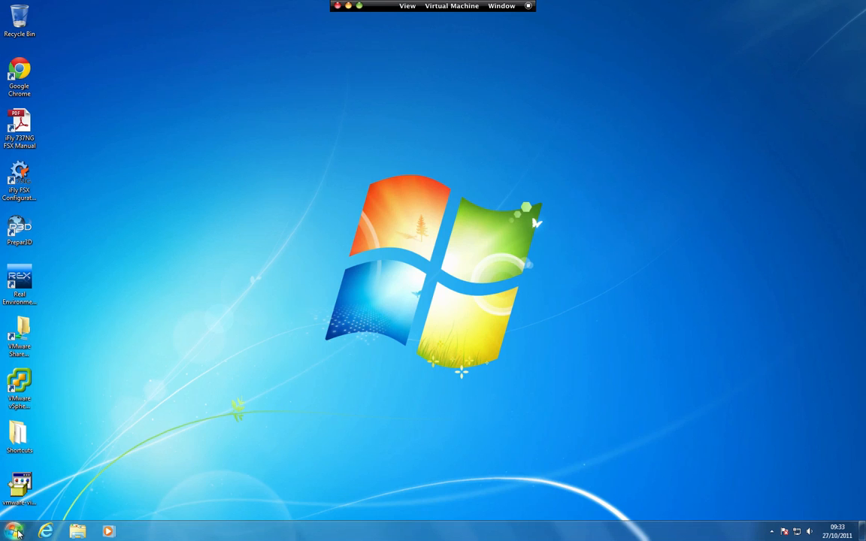
# - Expand the Accessories folder under Start > All Programs
pyautogui.click(13, 532)
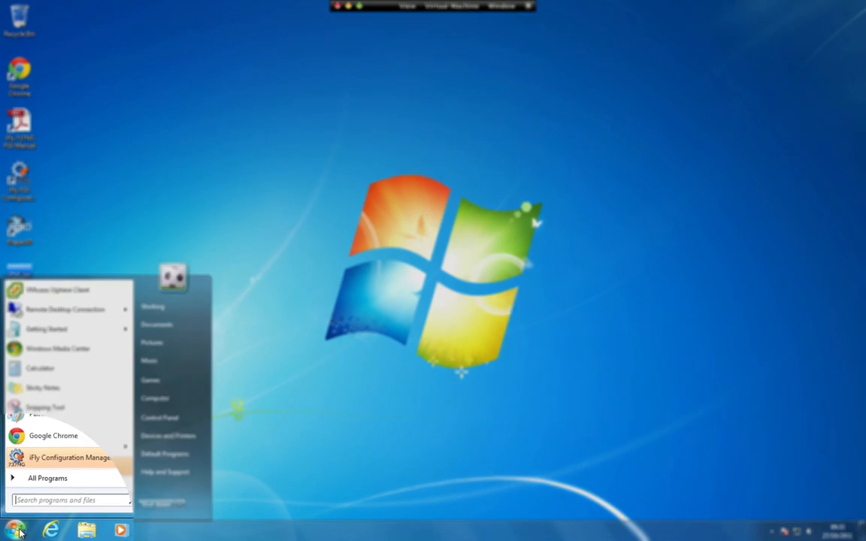
pyautogui.click(47, 478)
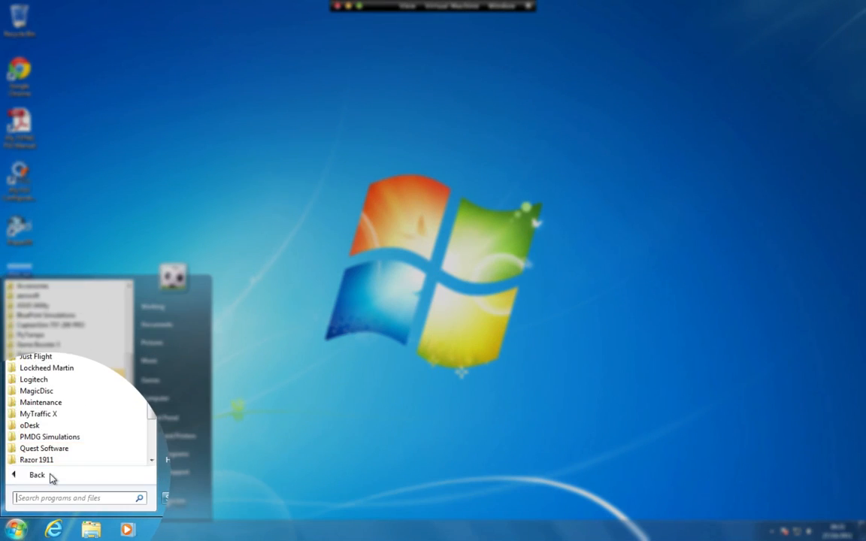
pyautogui.click(38, 285)
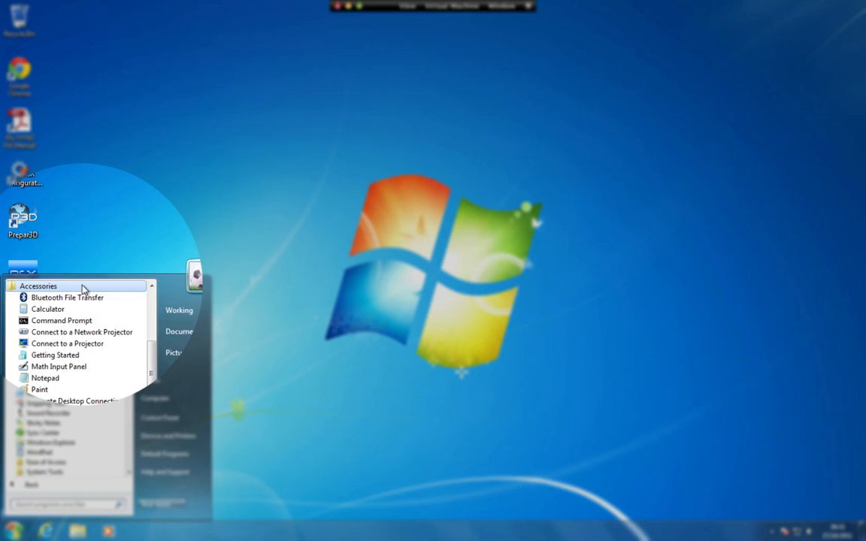
pyautogui.moveTo(66, 384)
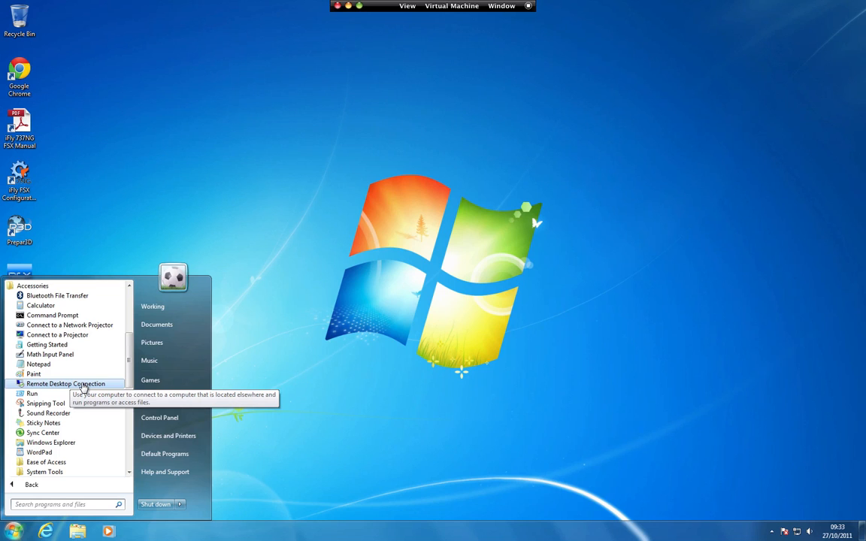
pyautogui.click(66, 384)
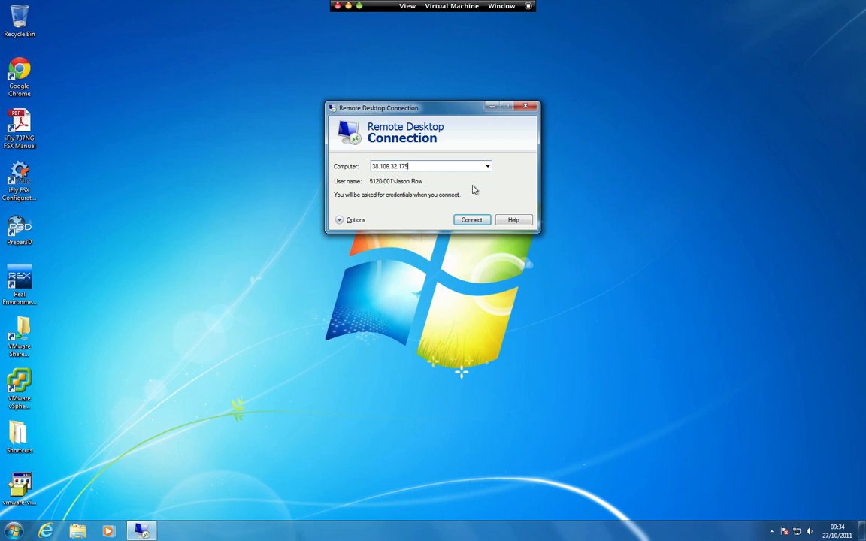
pyautogui.moveTo(327, 218)
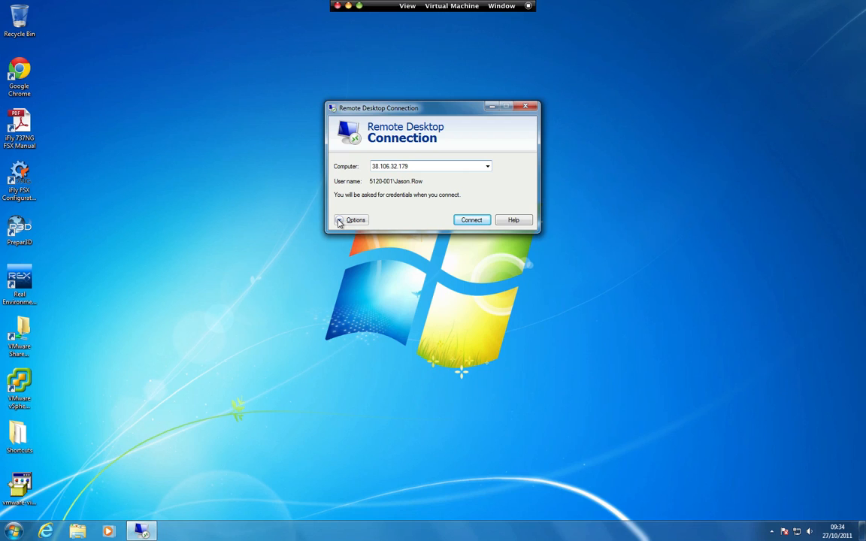
pyautogui.click(428, 166)
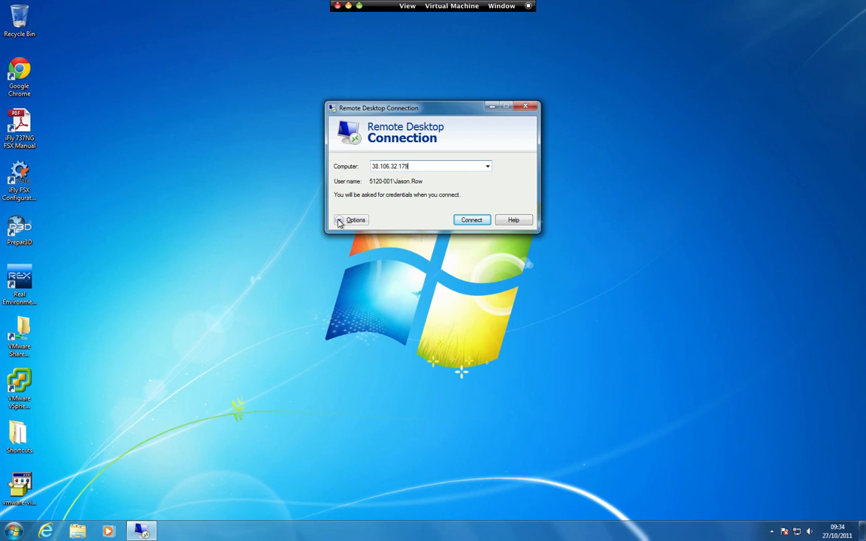
# - Show full options and keep Printers sharing enabled on the Local Resources tab
pyautogui.click(351, 220)
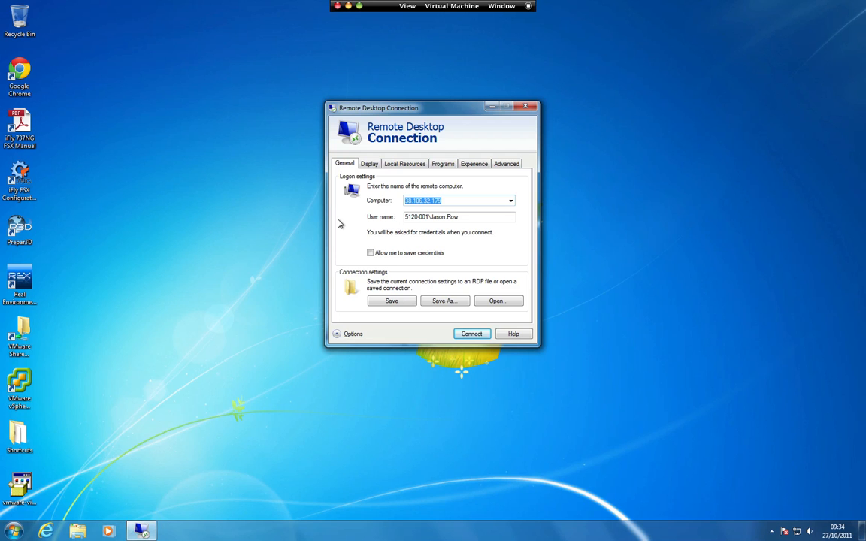
pyautogui.moveTo(705, 350)
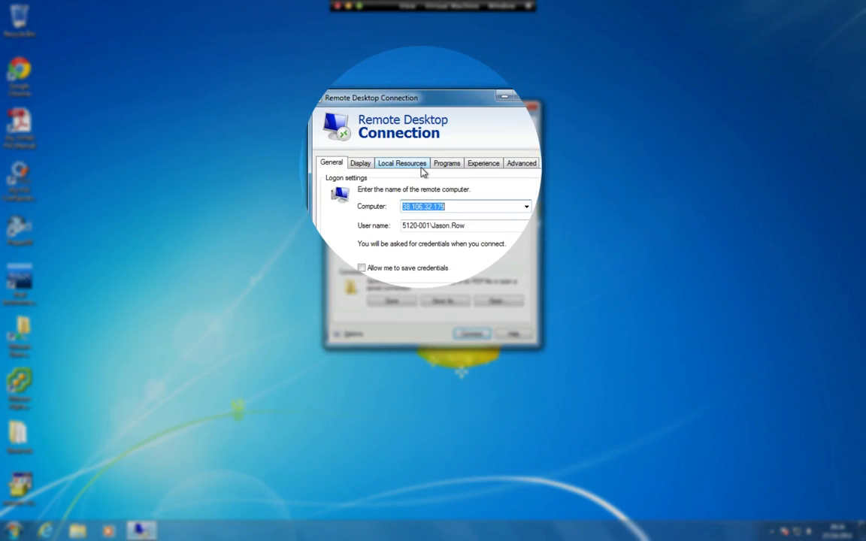
pyautogui.click(405, 163)
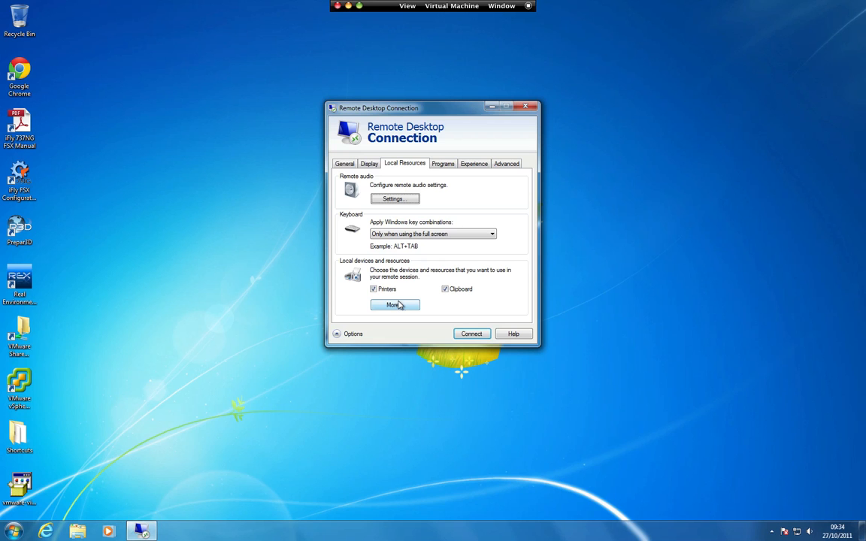
pyautogui.click(373, 289)
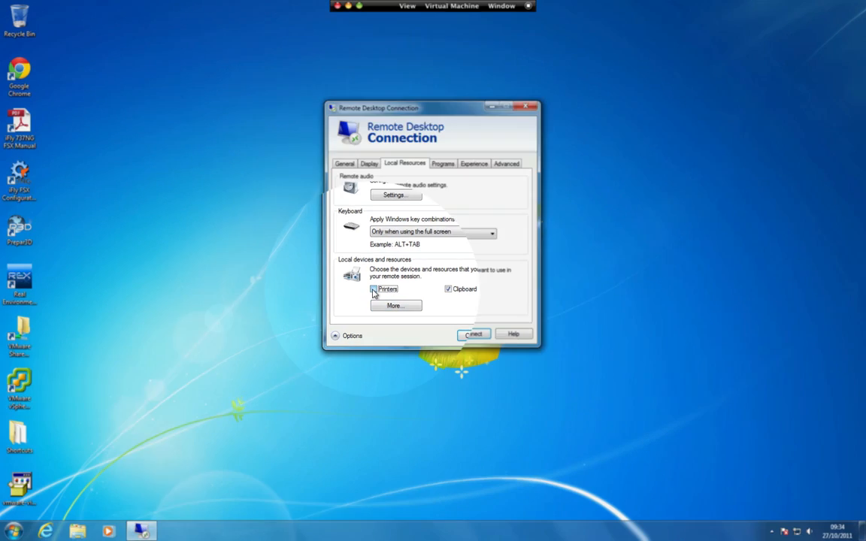
pyautogui.click(374, 290)
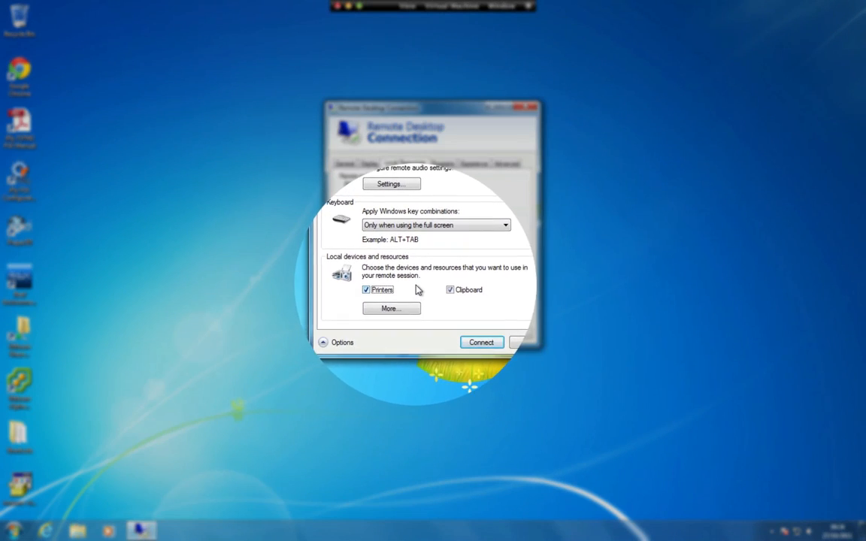
# - Review the additional local device choices under More... and close them
pyautogui.click(391, 309)
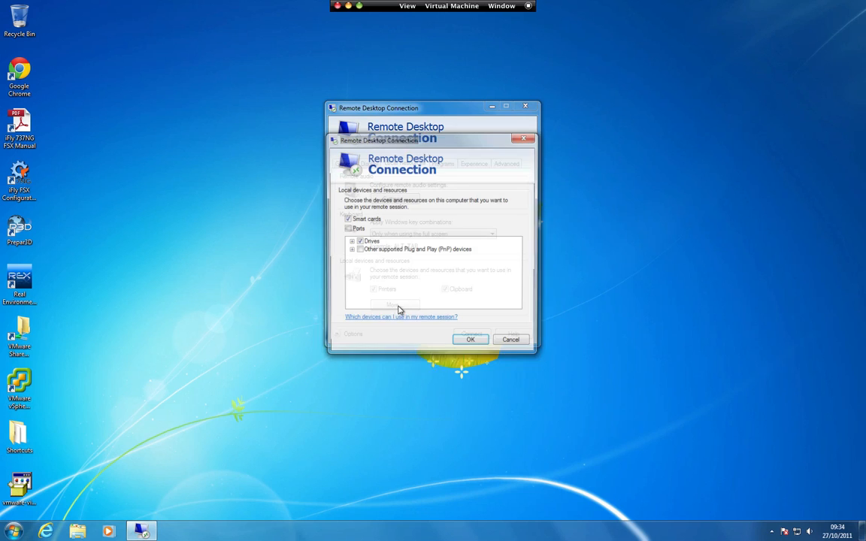
pyautogui.click(372, 241)
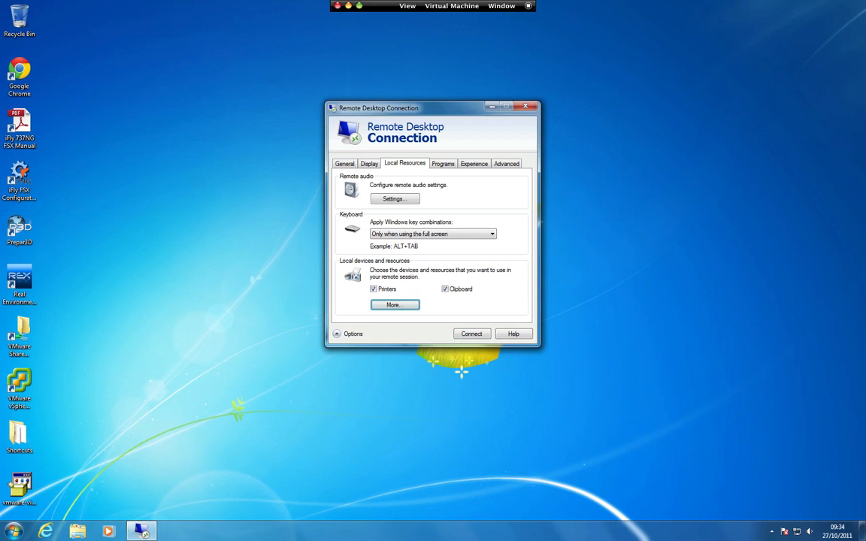
pyautogui.moveTo(391, 210)
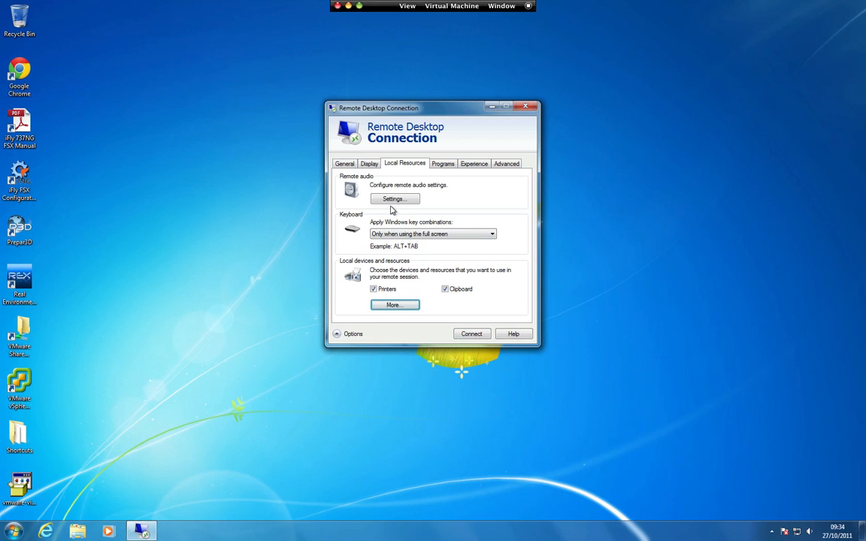
# - Start saving the connection settings with Desktop as the location
pyautogui.click(345, 164)
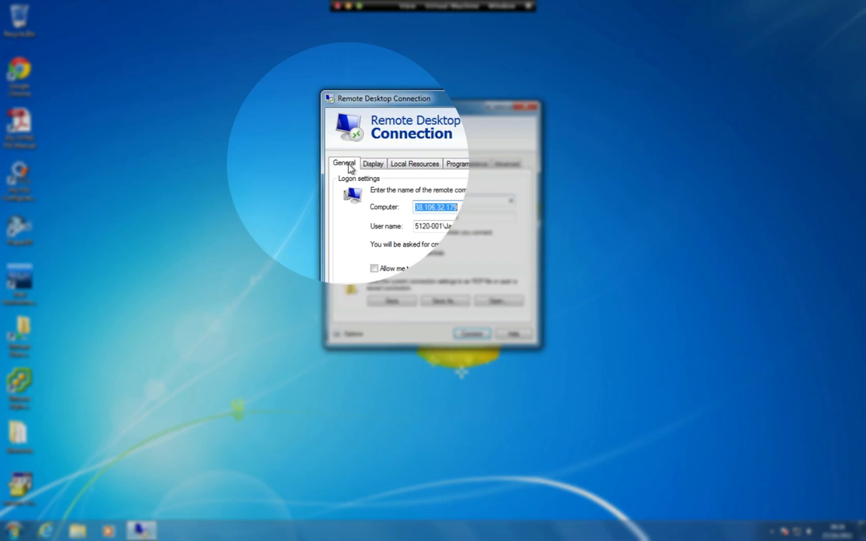
pyautogui.click(445, 301)
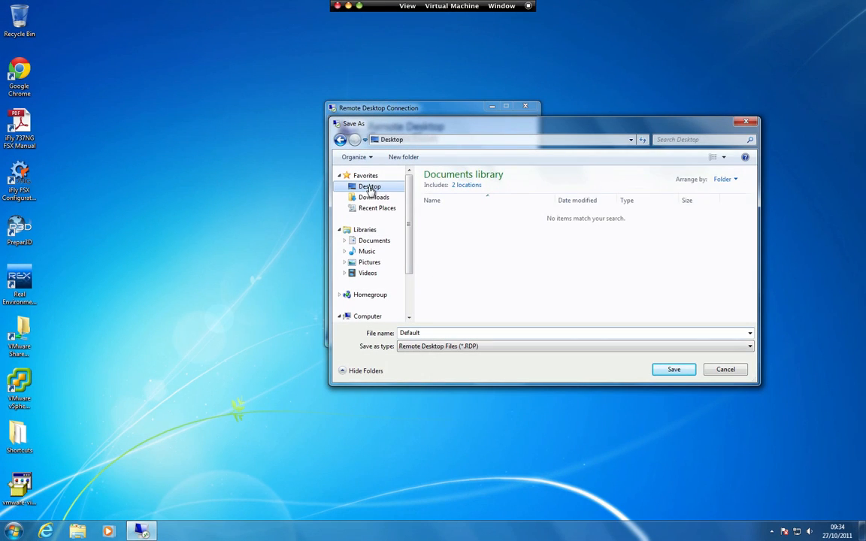
pyautogui.click(369, 186)
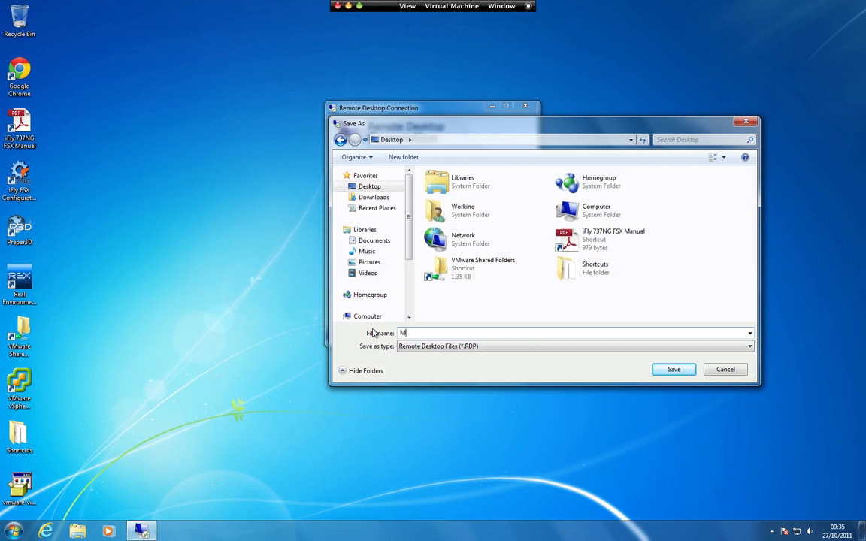
# - Save the connection file as 'My Virtual Terminal Server' on the desktop
pyautogui.write('y Virt')
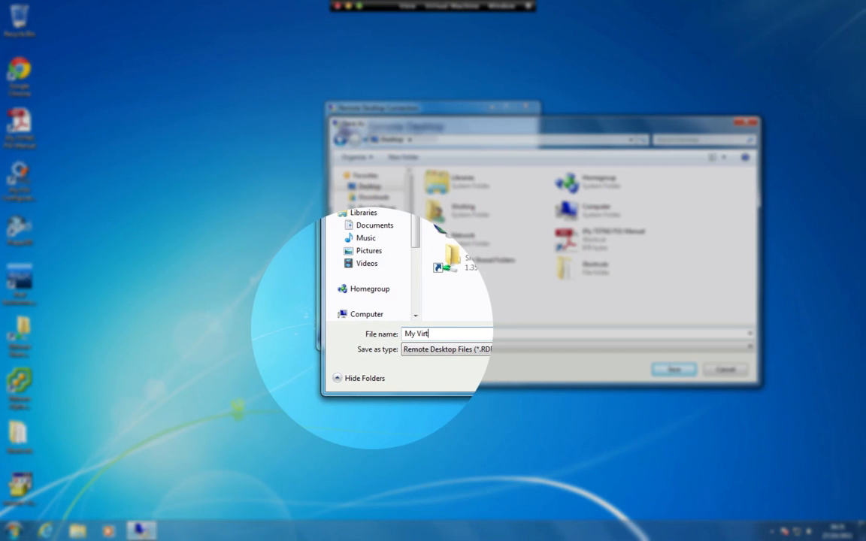
pyautogui.write('ual Term')
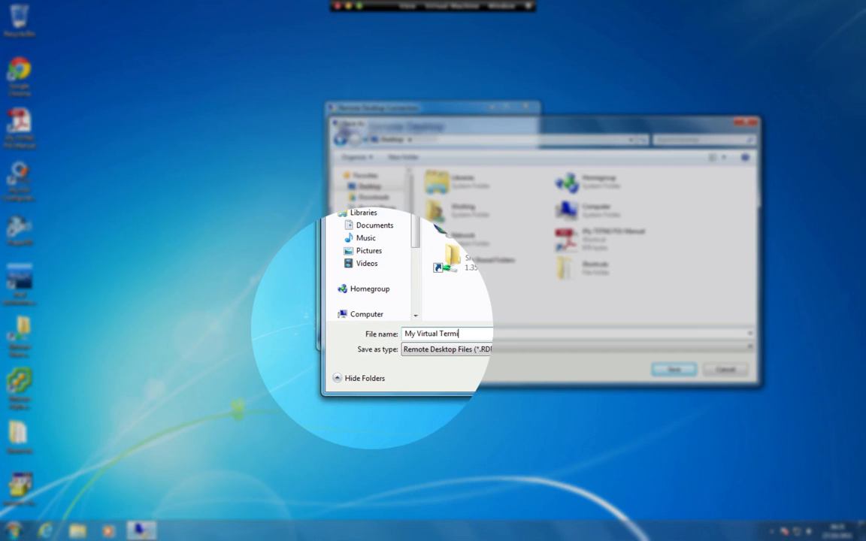
pyautogui.write('inal Server')
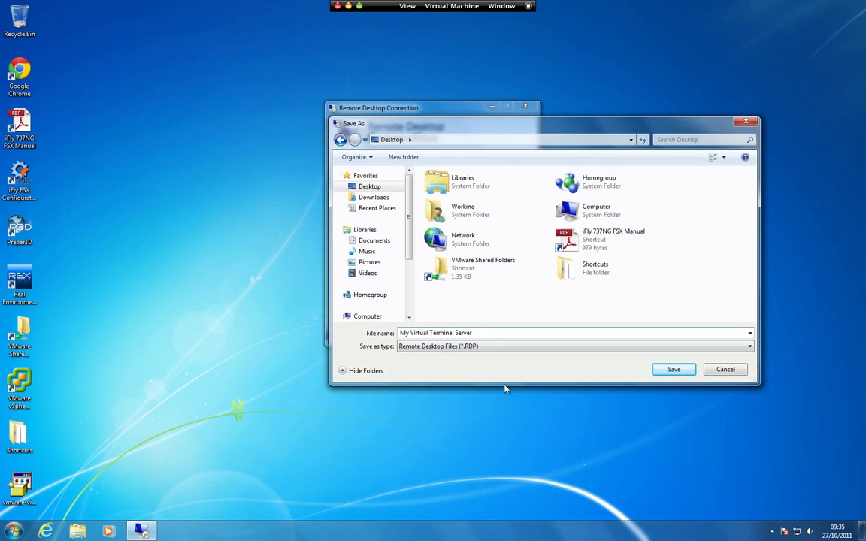
pyautogui.click(673, 369)
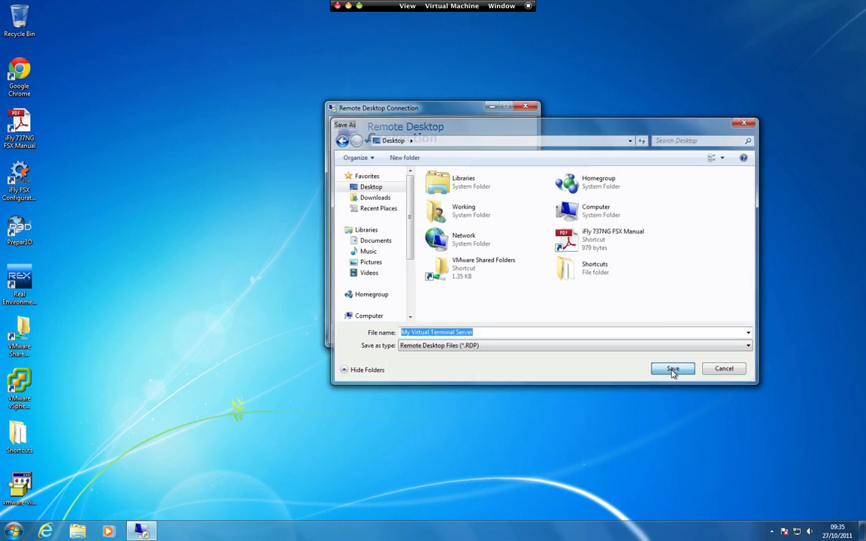
pyautogui.click(672, 368)
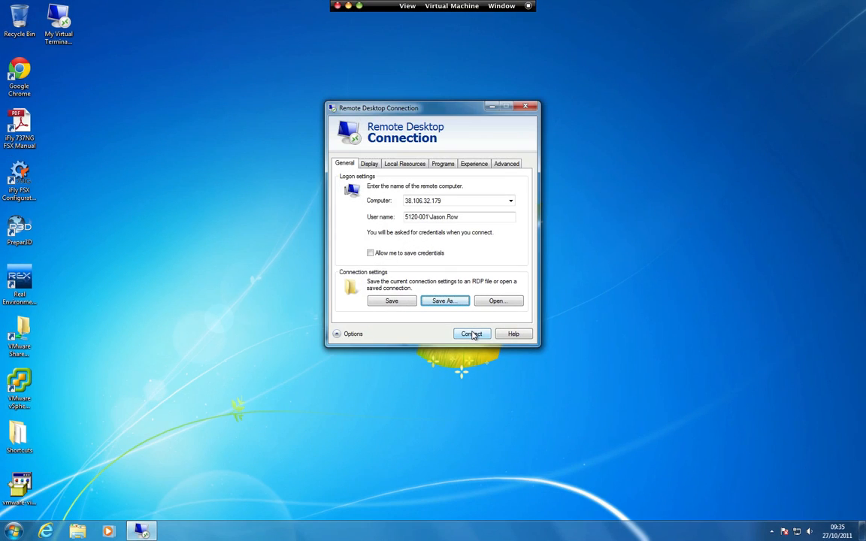
# - Connect to 38.106.32.179, trusting it permanently with no future prompts
pyautogui.click(472, 334)
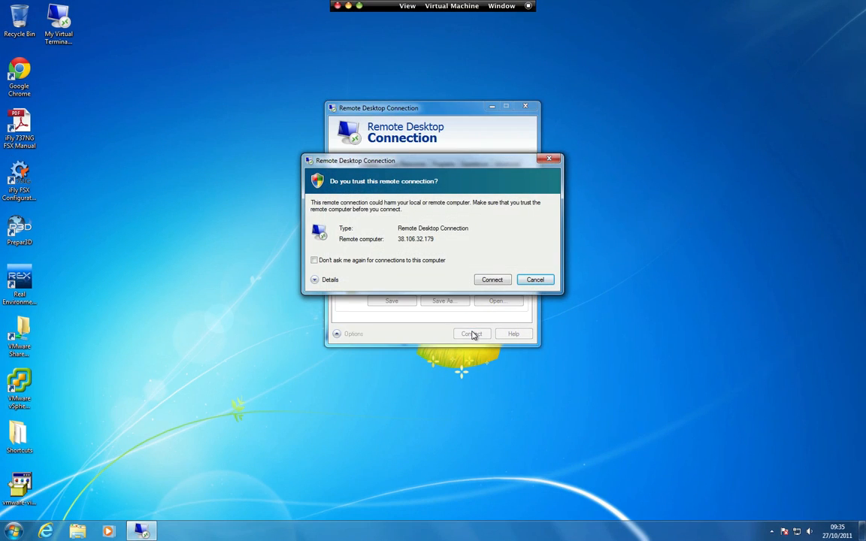
pyautogui.moveTo(507, 335)
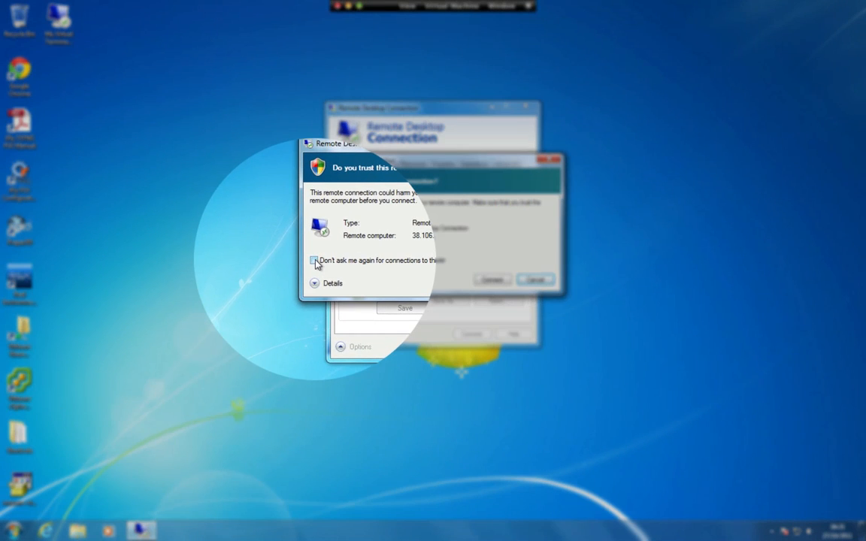
pyautogui.click(314, 260)
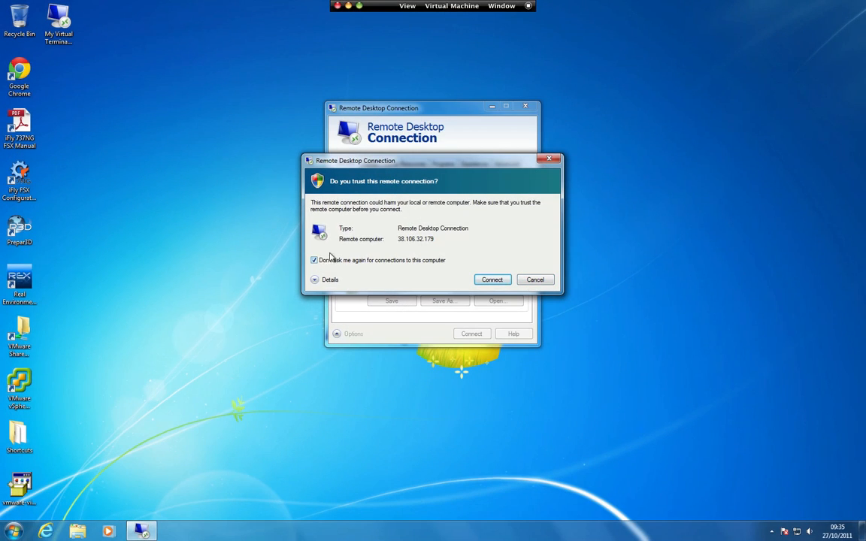
pyautogui.click(492, 280)
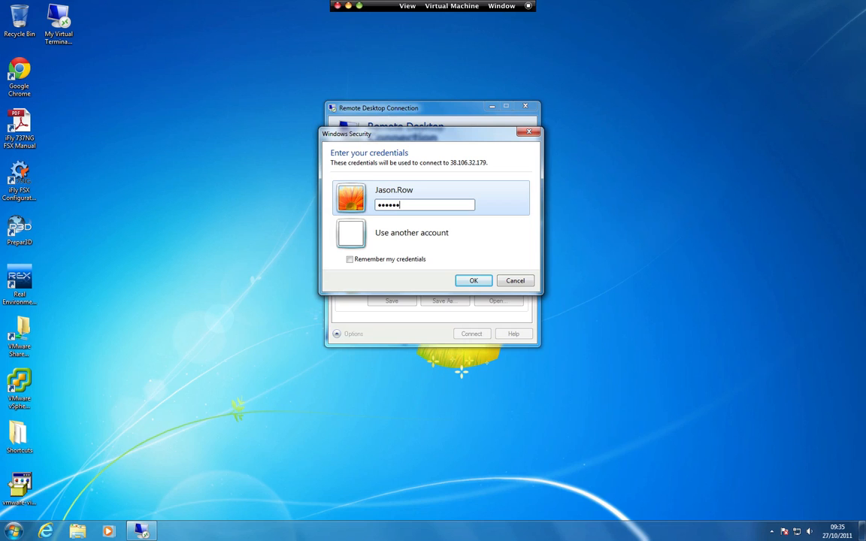
pyautogui.click(473, 281)
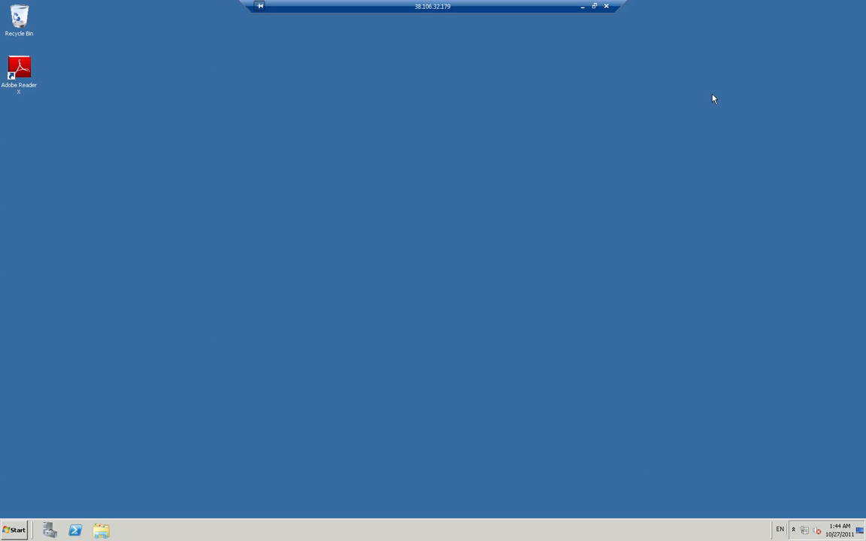
pyautogui.moveTo(608, 21)
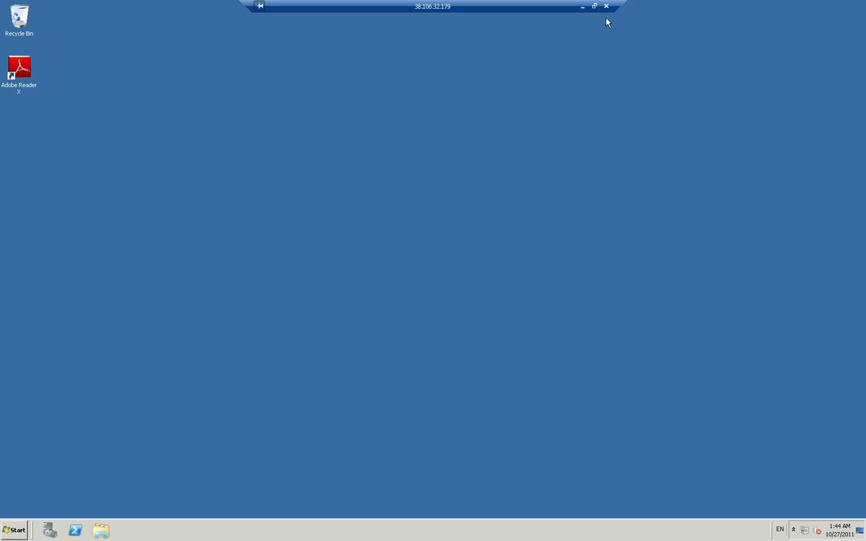
pyautogui.click(582, 7)
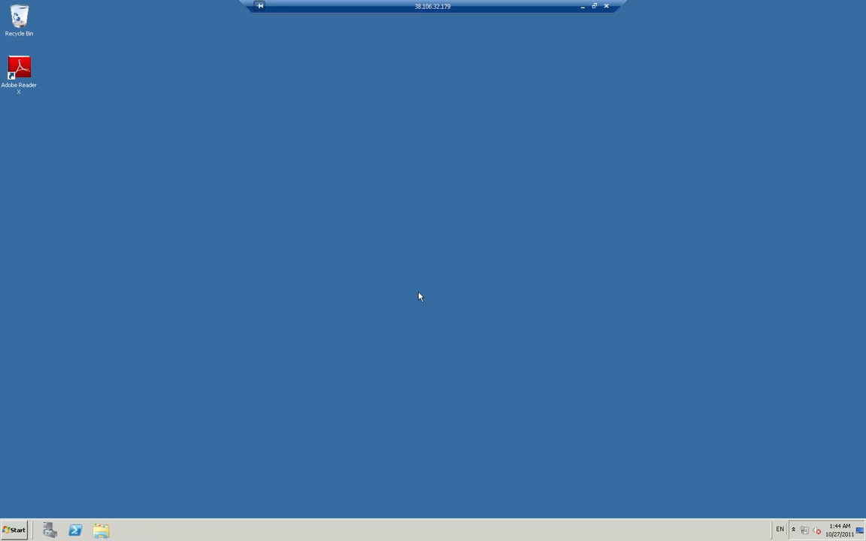
pyautogui.click(593, 6)
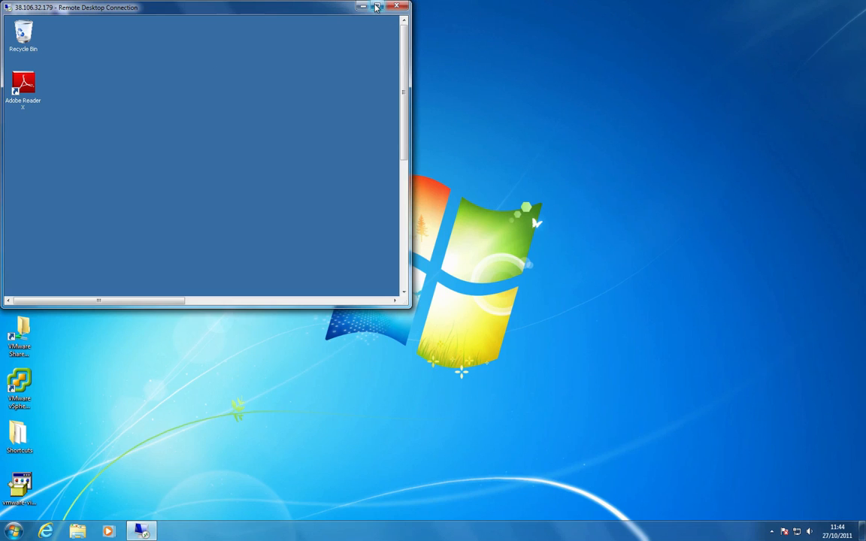
pyautogui.click(377, 6)
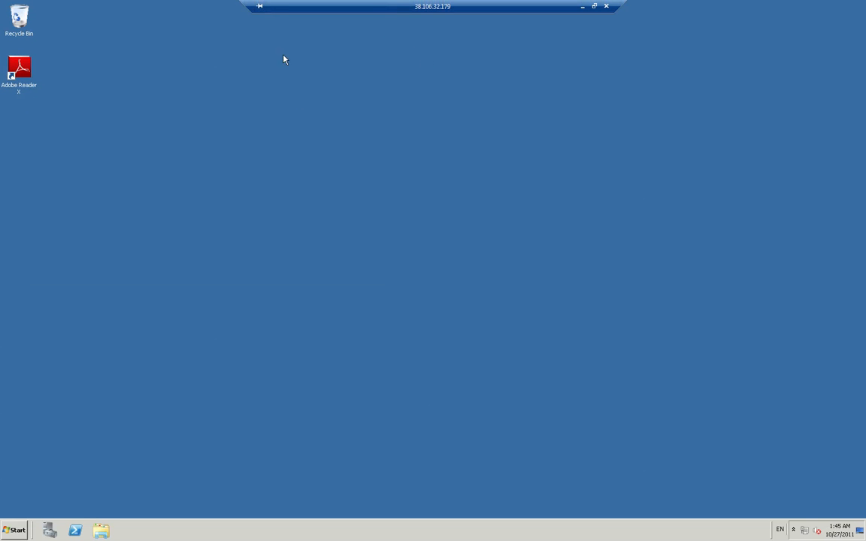
pyautogui.moveTo(319, 163)
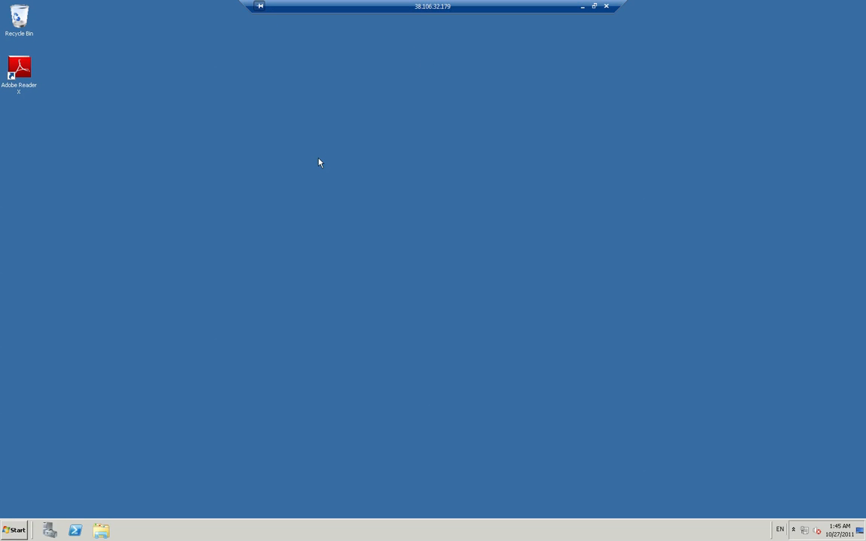
pyautogui.moveTo(260, 22)
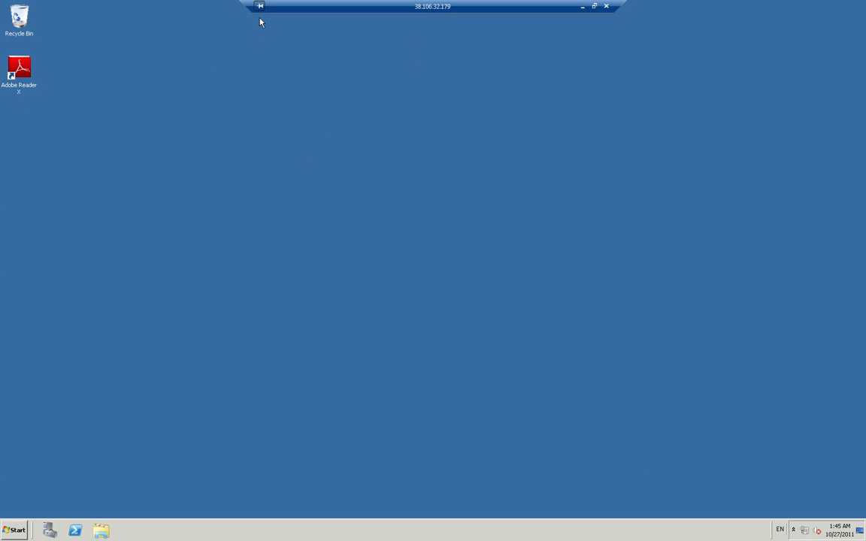
pyautogui.moveTo(260, 7)
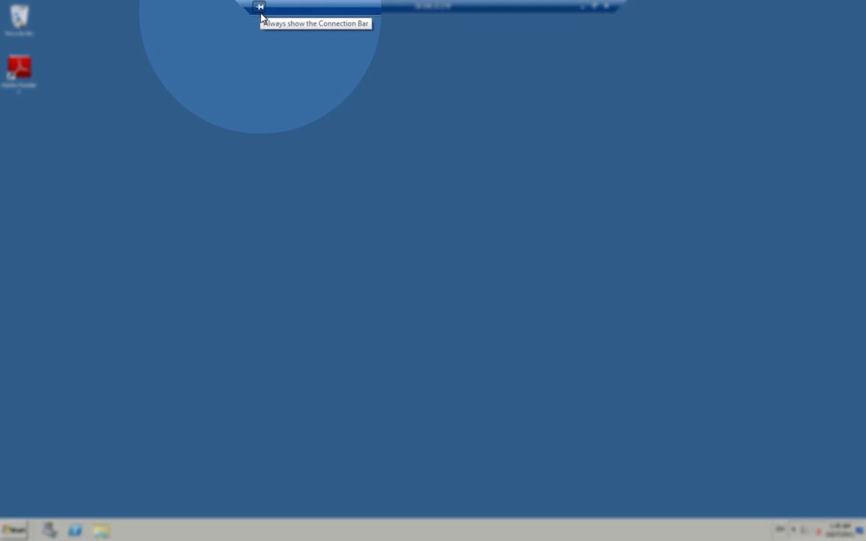
pyautogui.moveTo(281, 98)
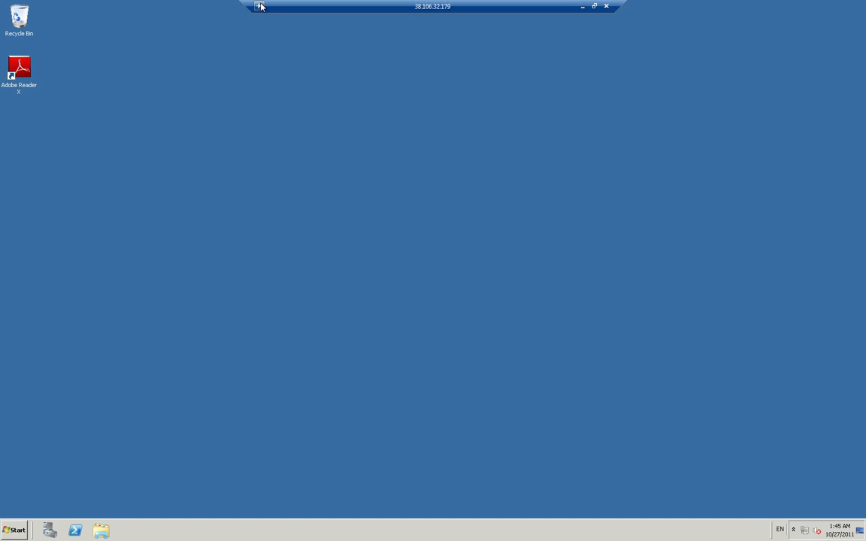
pyautogui.moveTo(420, 121)
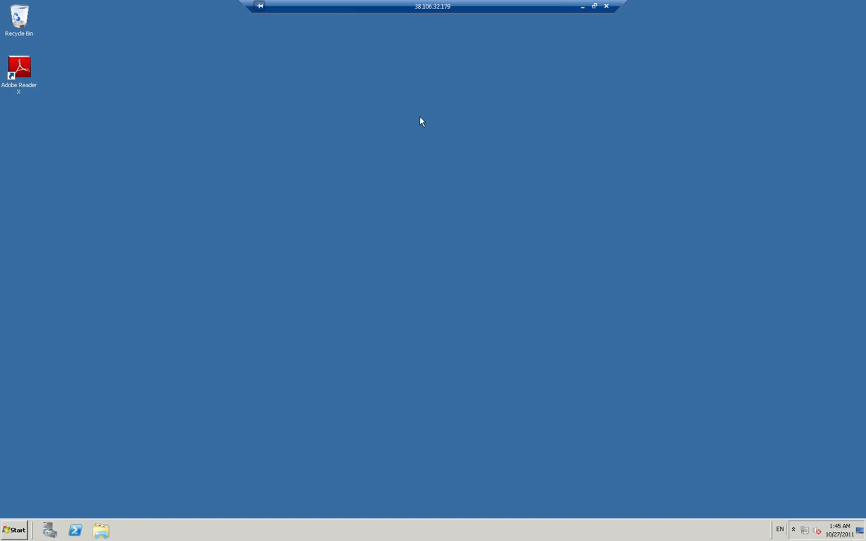
pyautogui.moveTo(607, 6)
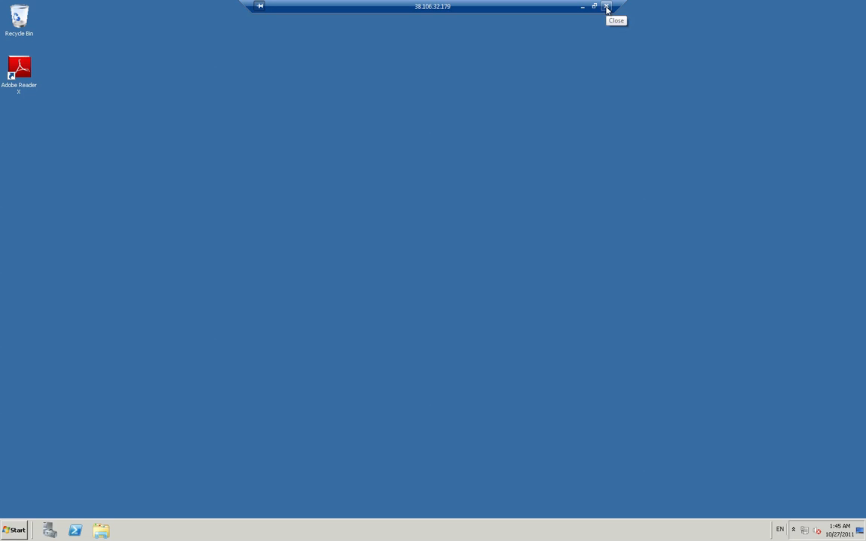
pyautogui.moveTo(538, 100)
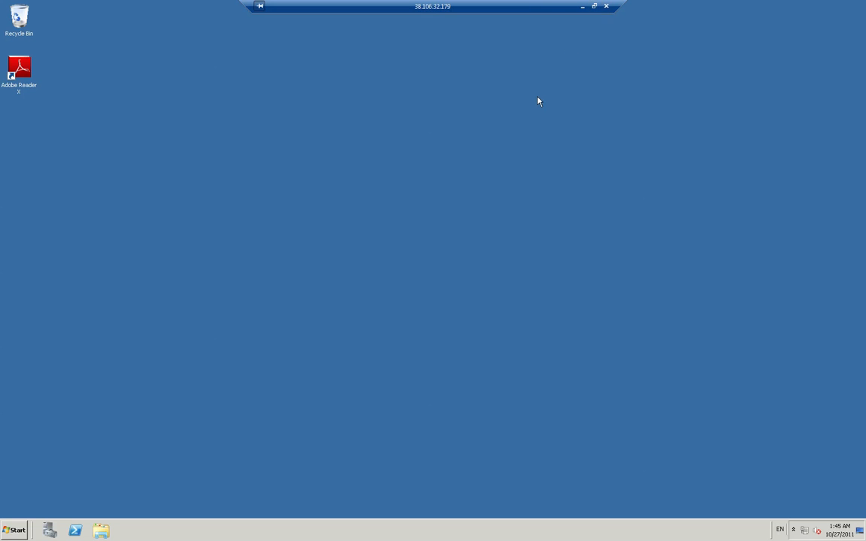
# - Open the remote server's Start menu
pyautogui.click(14, 530)
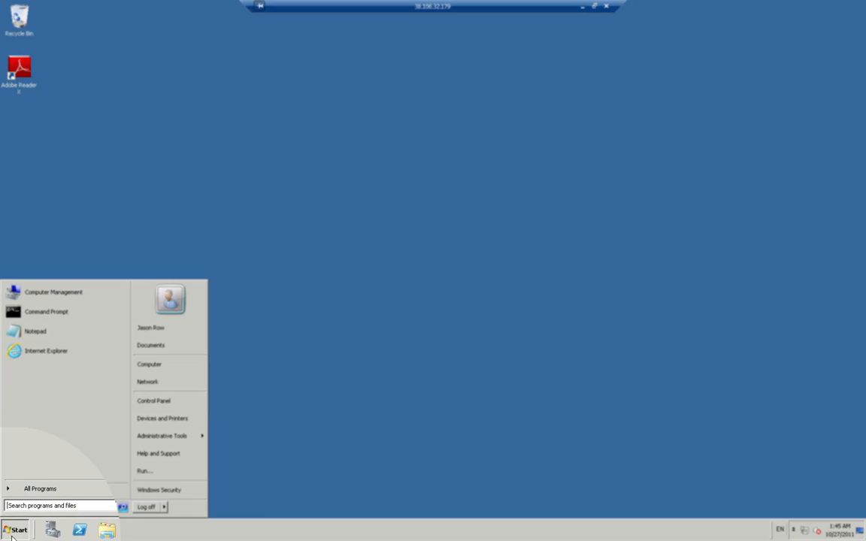